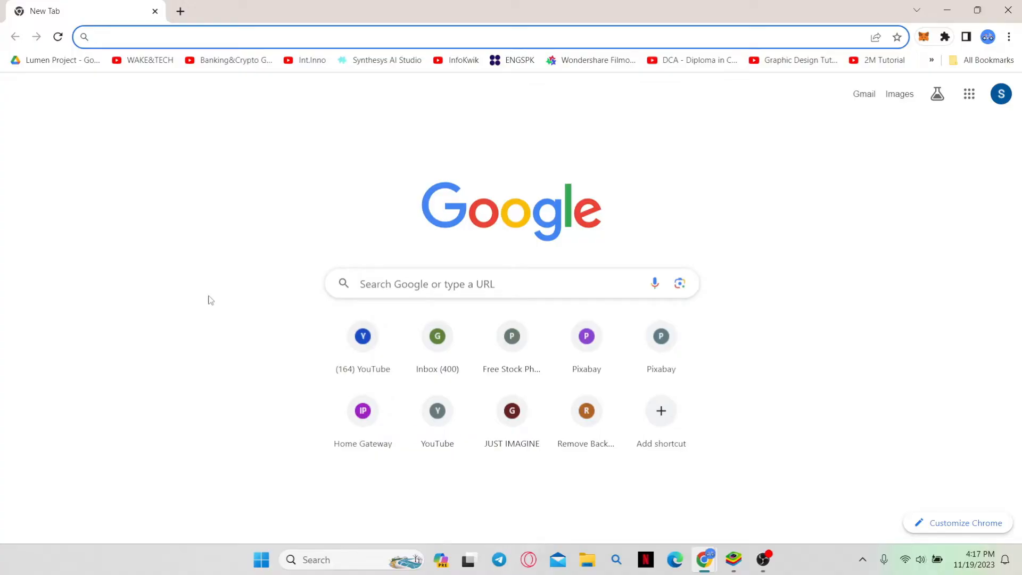
Load bluestacks.com in a new Chrome tab.
type("bluestacks.com")
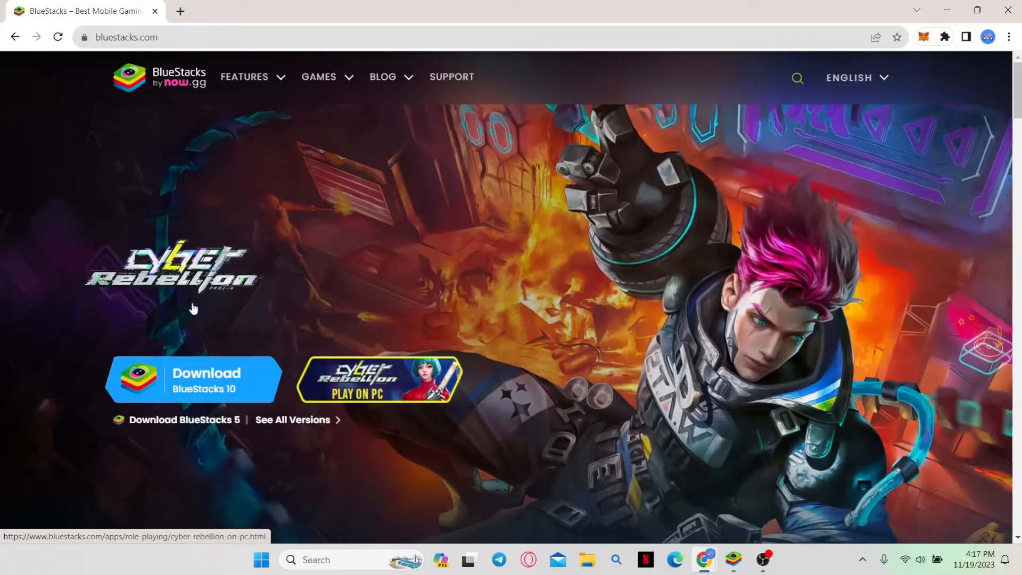
Download BlueStacks 10 from the website and return to the desktop.
left_click(193, 380)
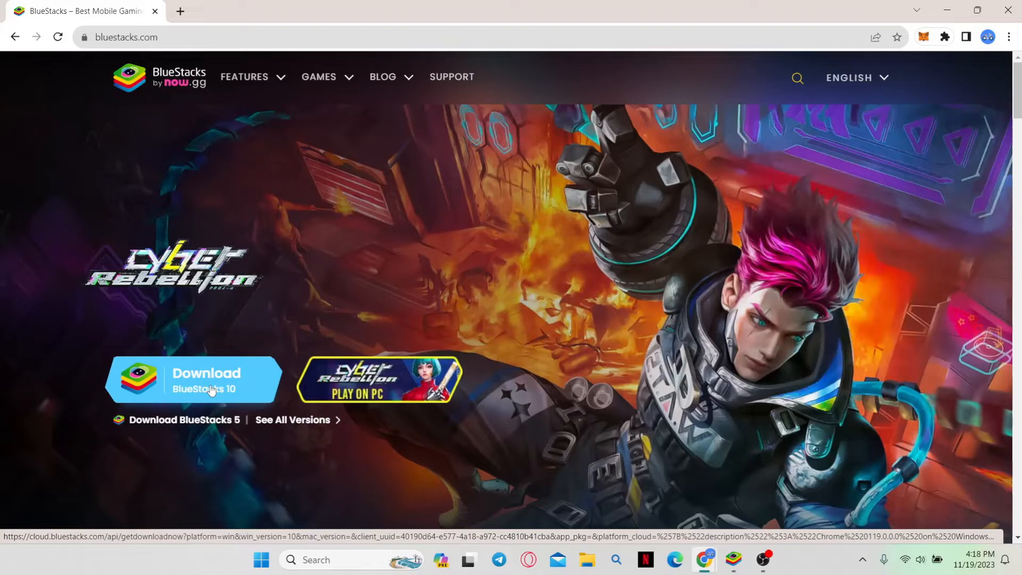
left_click(193, 380)
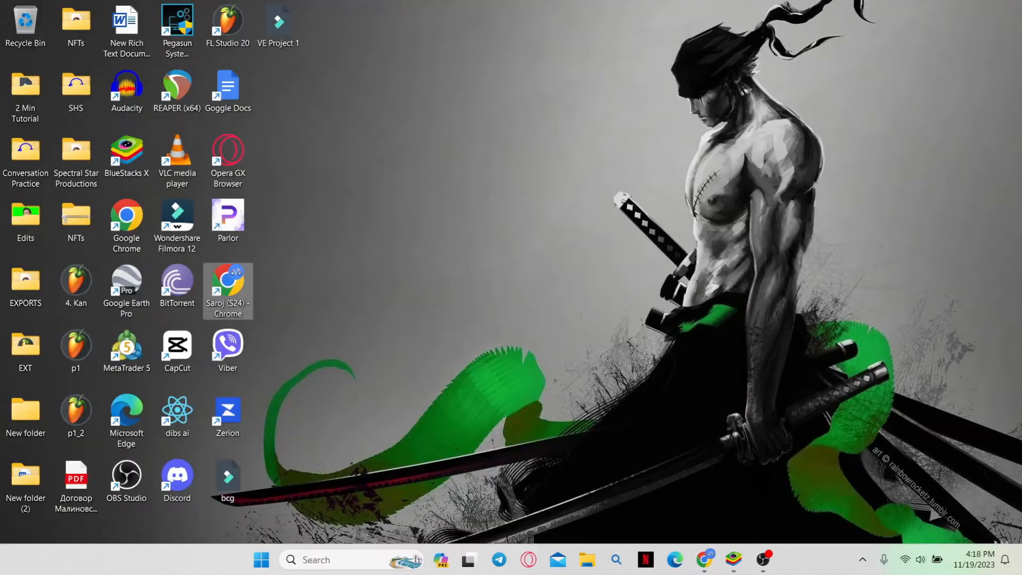
mouse_move(571, 207)
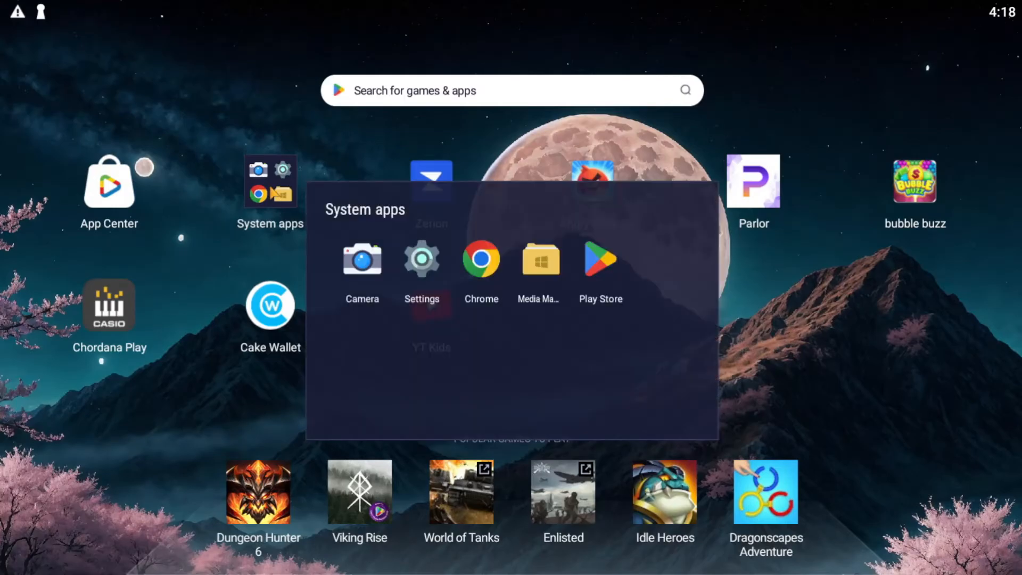
mouse_move(631, 299)
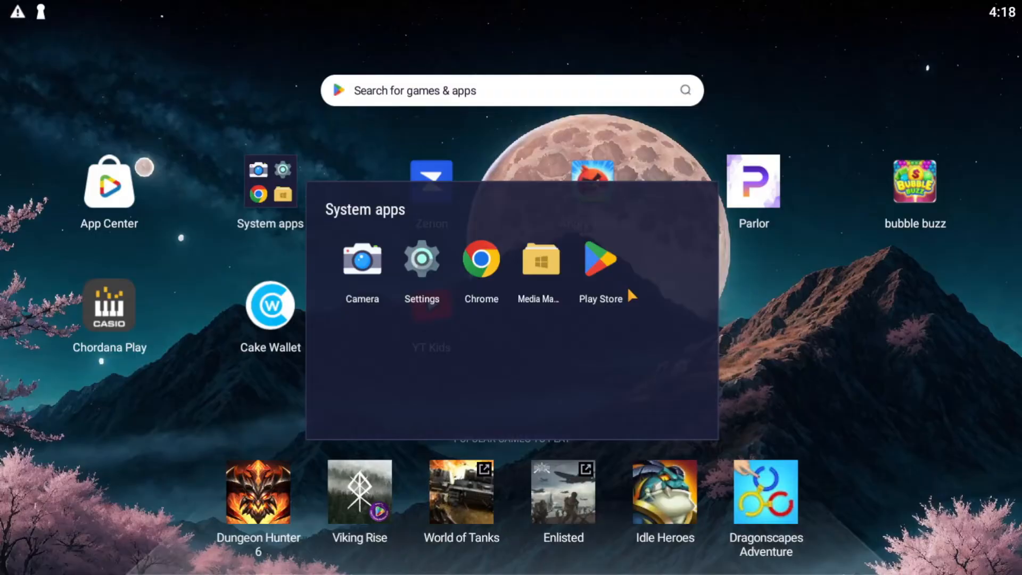
Launch the Play Store from System apps and focus its 'Search apps & games' bar.
left_click(600, 259)
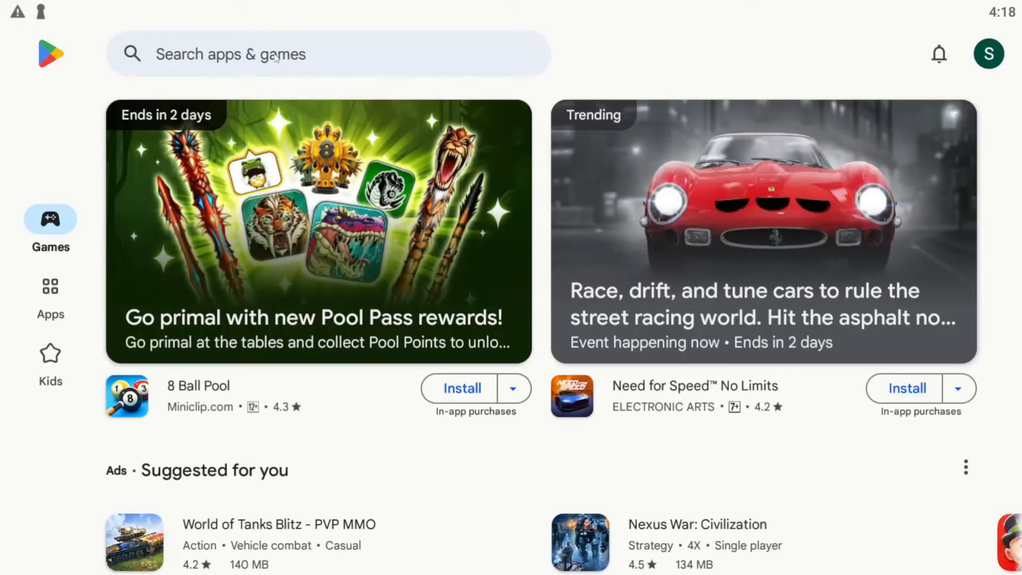
left_click(261, 53)
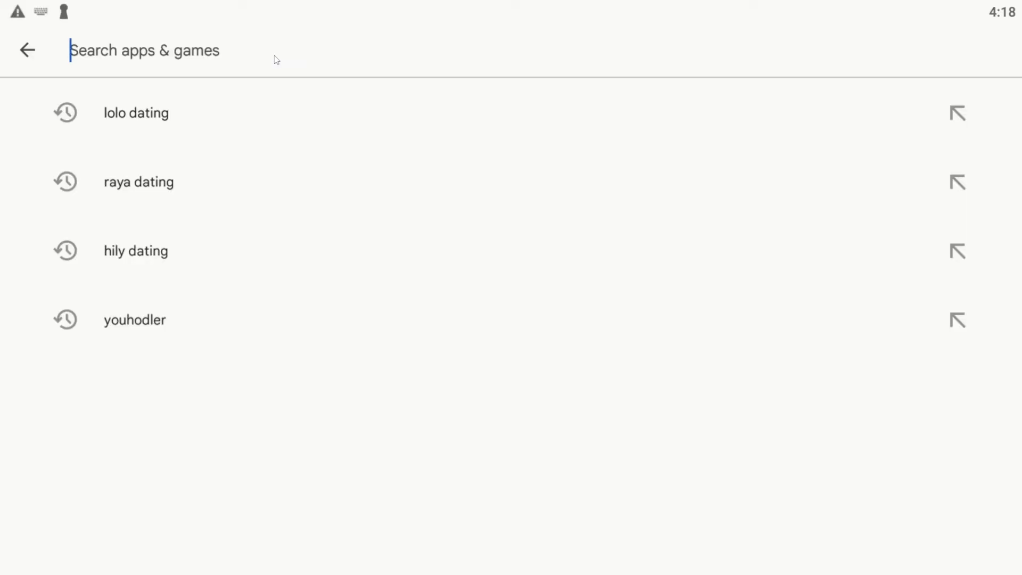
Search 'talkie soulful ai', view the Talkie: Soulful AI listing, then go back.
type("talkie soulful ai")
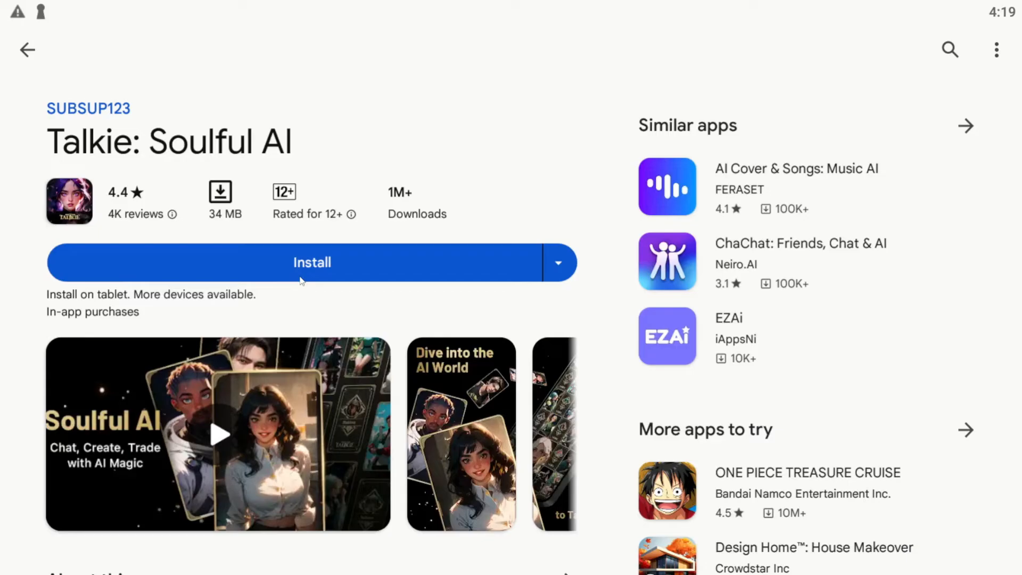
left_click(219, 433)
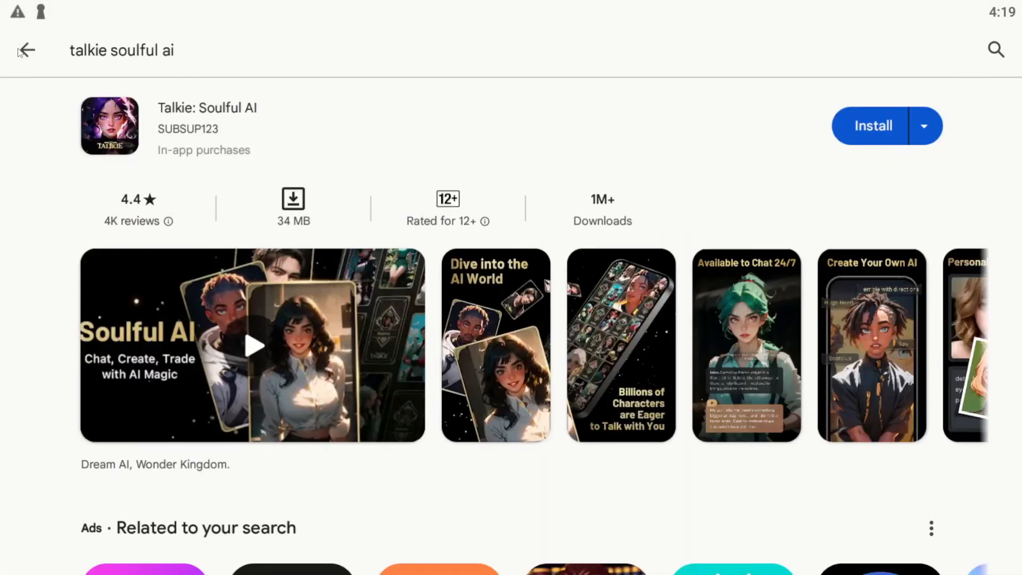
left_click(26, 49)
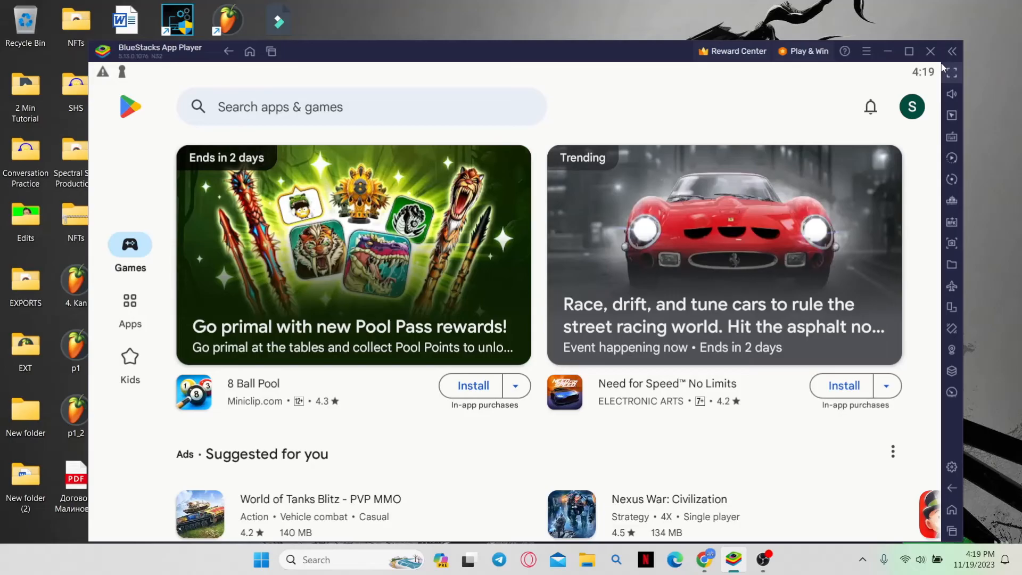
Close BlueStacks App Player and confirm Close in the exit prompt.
left_click(930, 51)
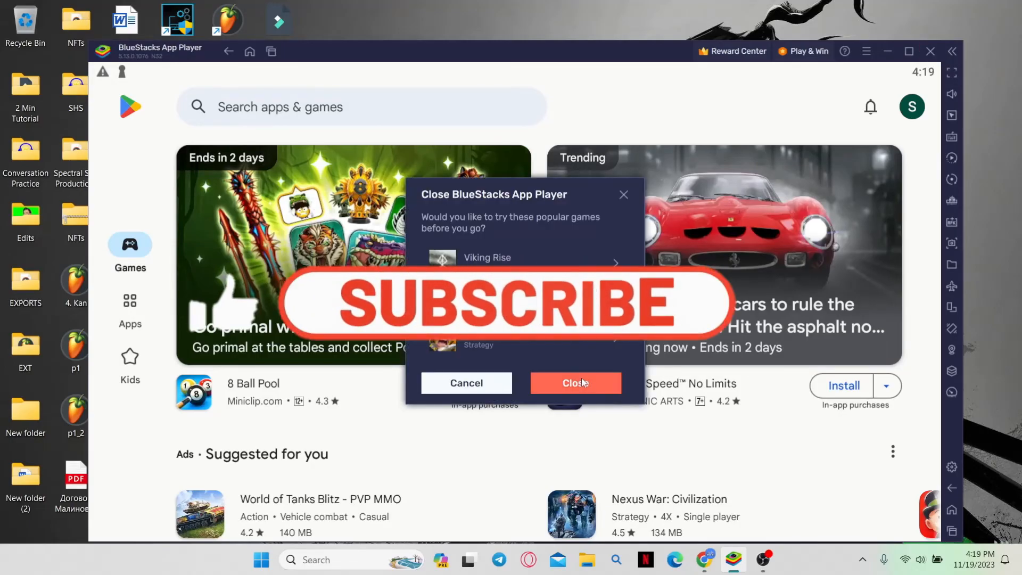
left_click(575, 382)
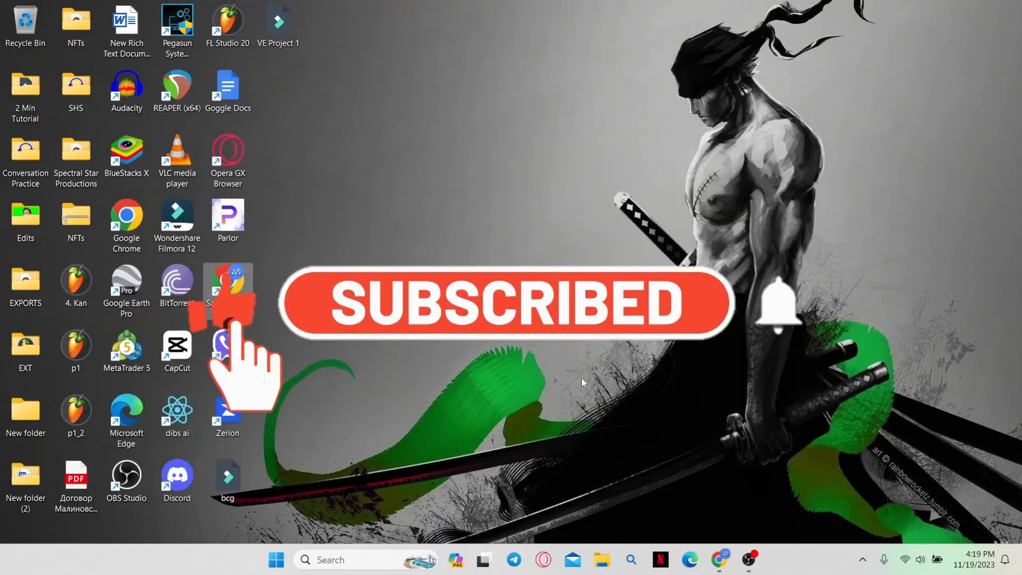